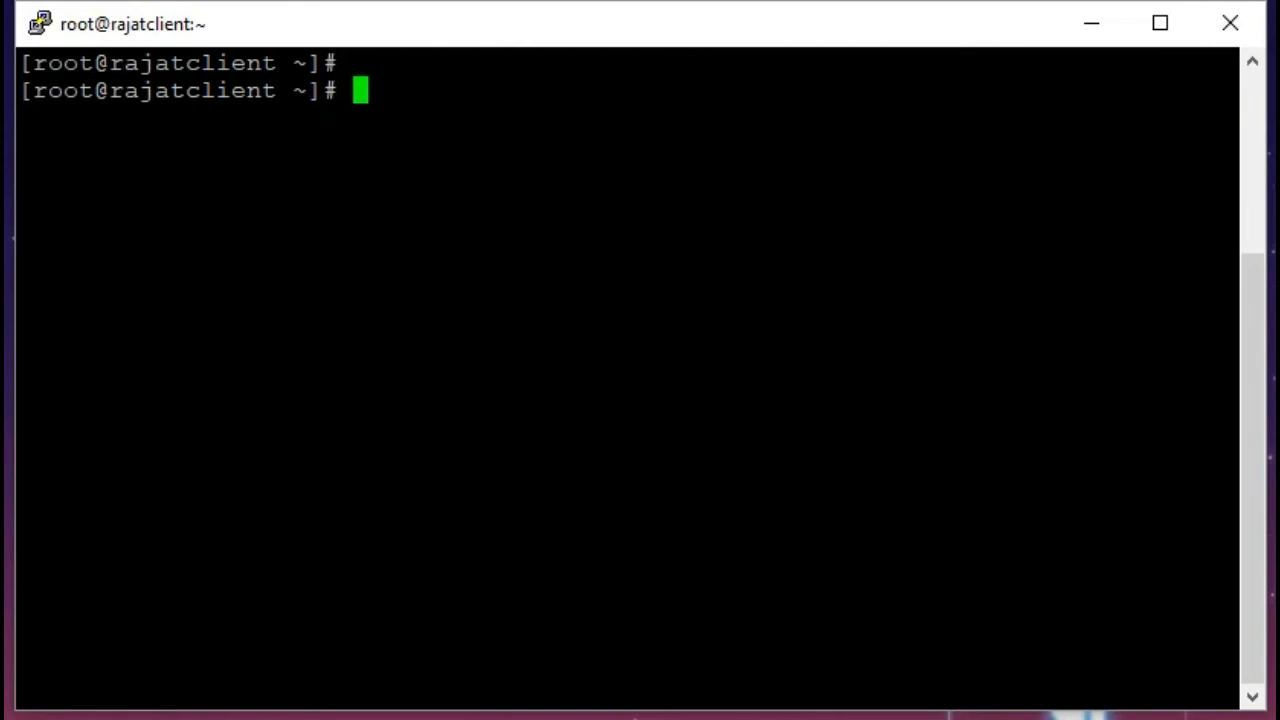
- Run free to print memory and swap usage in kilobytes, then get a fresh prompt
{"action": "type", "text": "fr"}
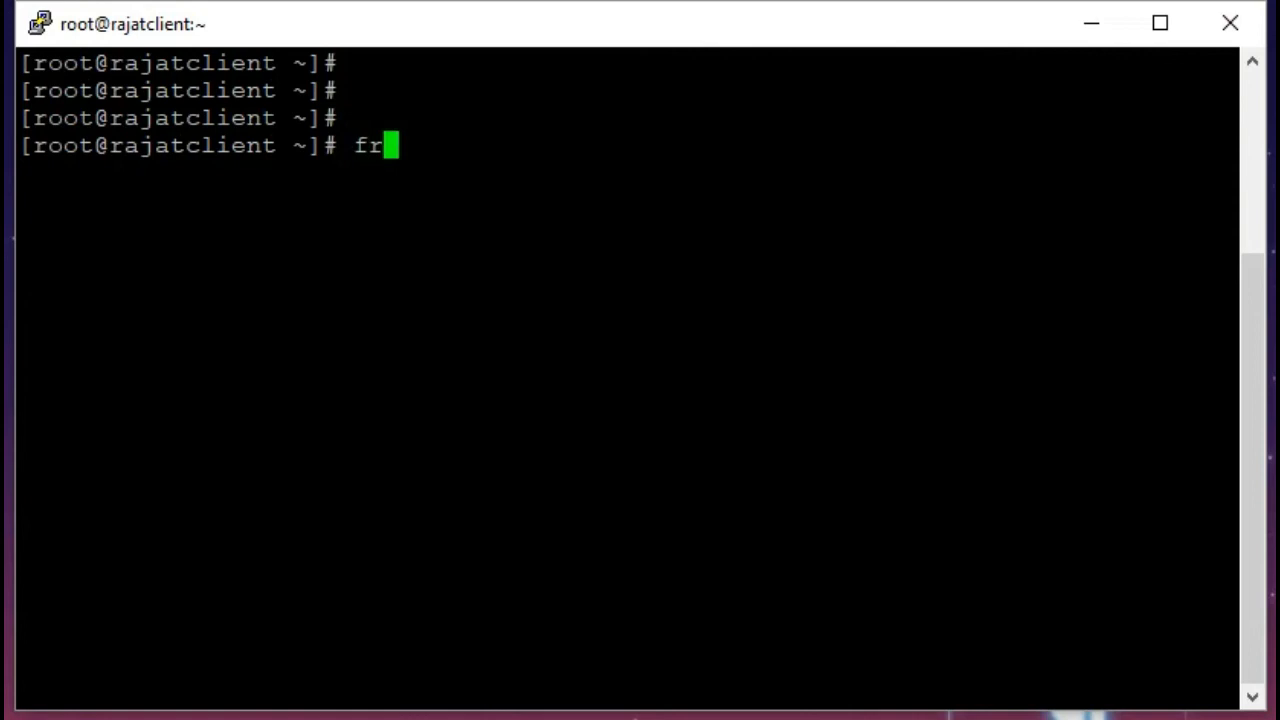
{"action": "type", "text": "ee"}
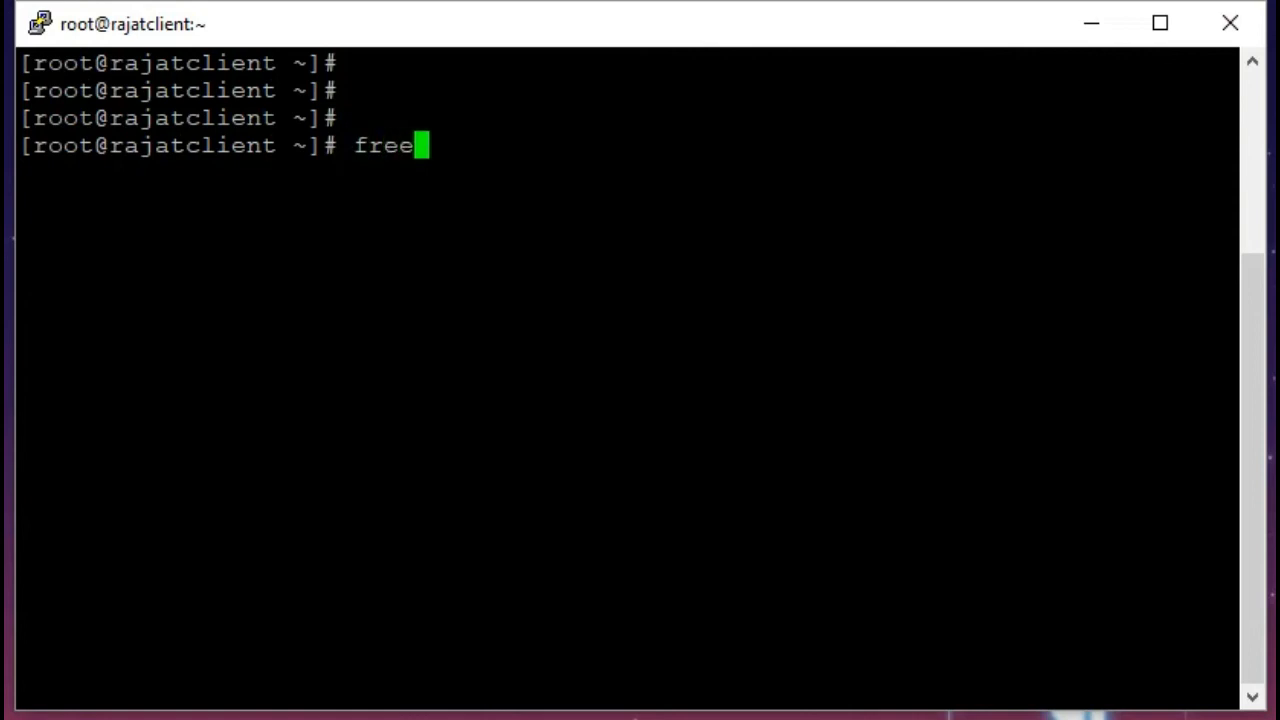
{"action": "key", "text": "Return"}
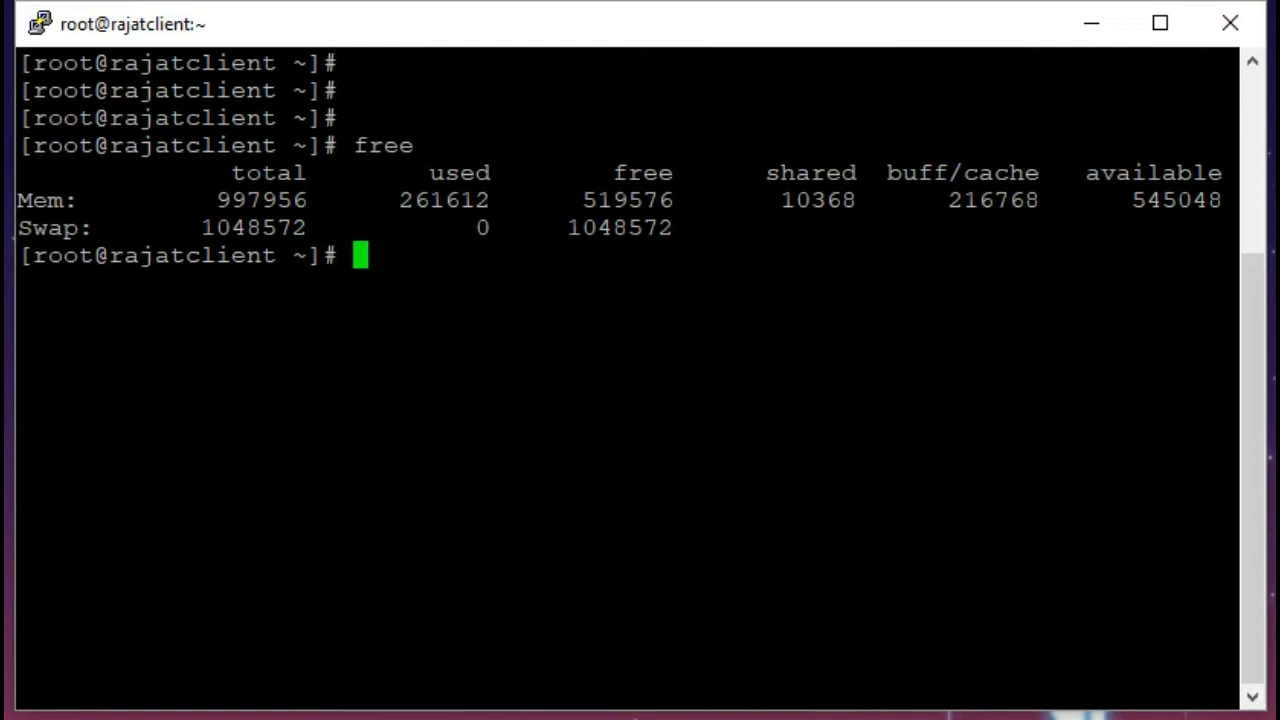
{"action": "key", "text": "Return"}
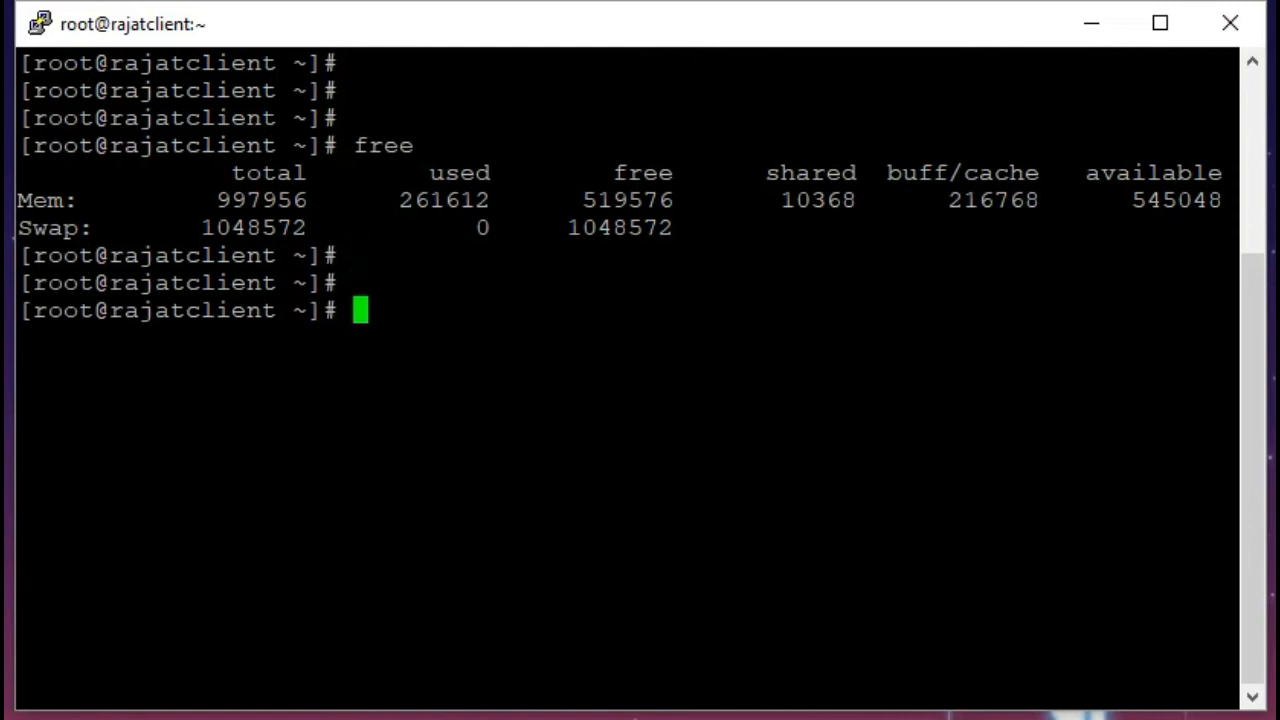
- Run free -m to print the memory and swap report in megabytes
{"action": "type", "text": "free"}
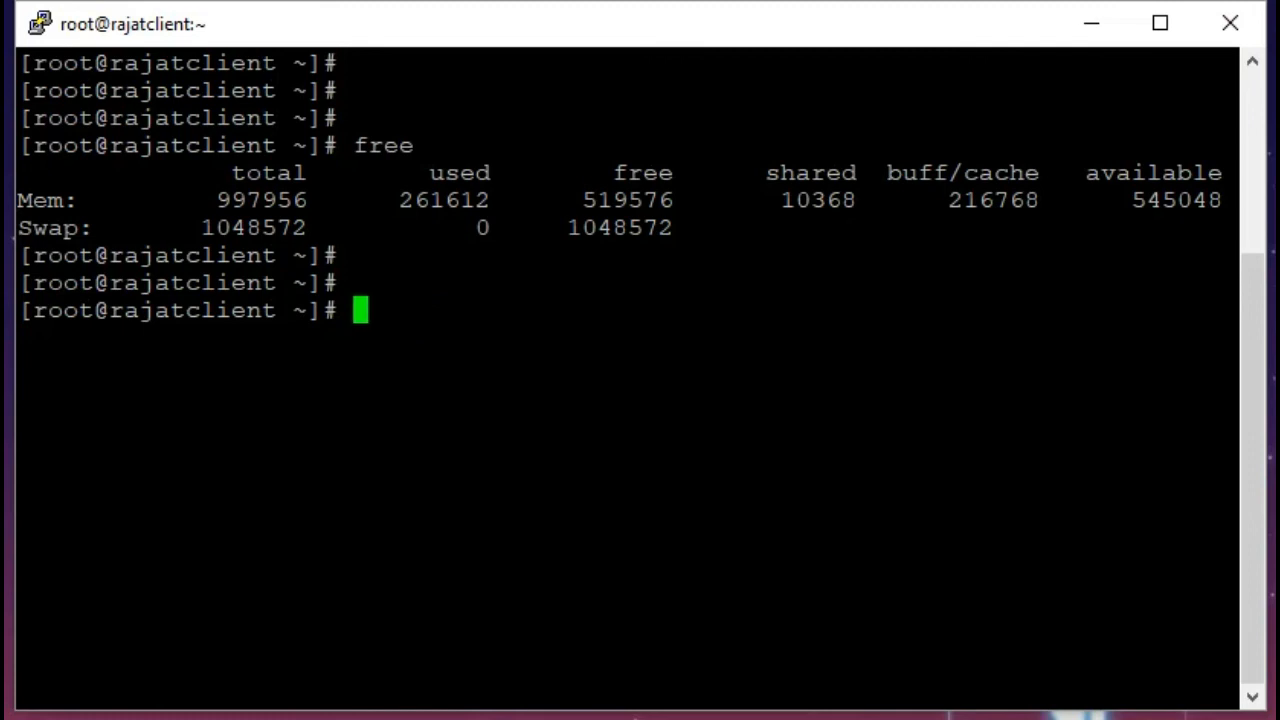
{"action": "type", "text": "free -"}
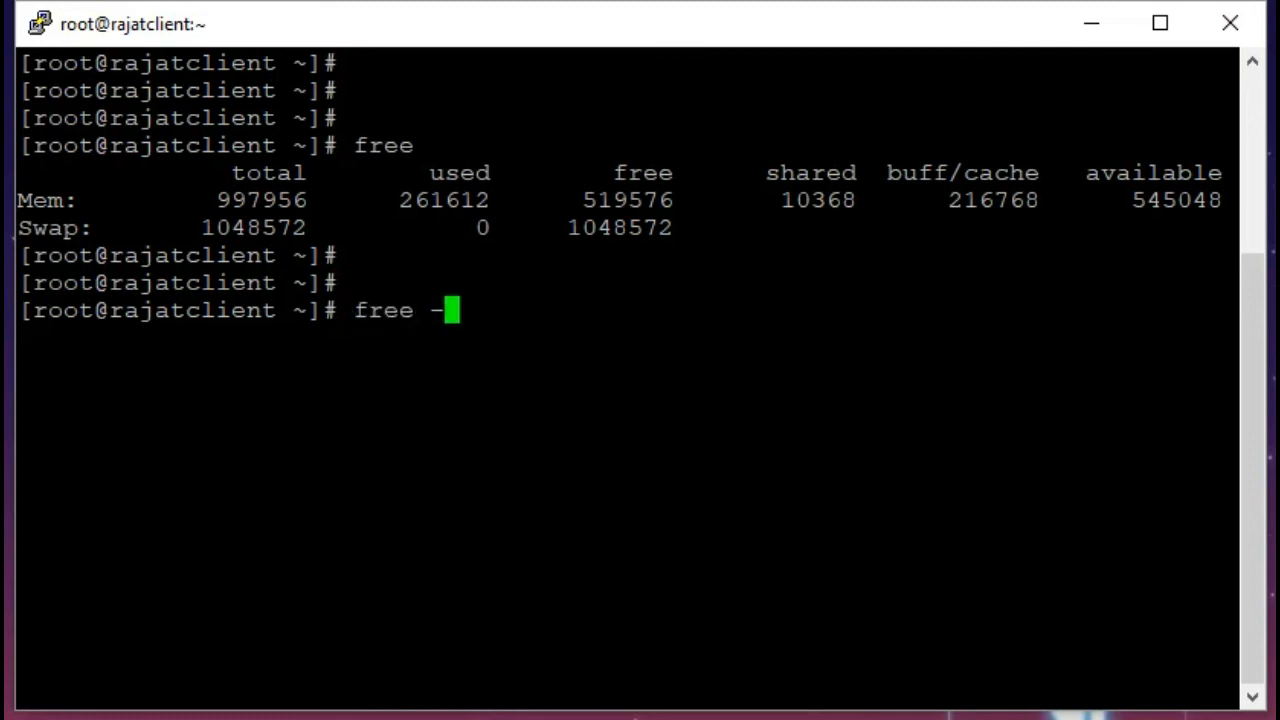
{"action": "type", "text": "m"}
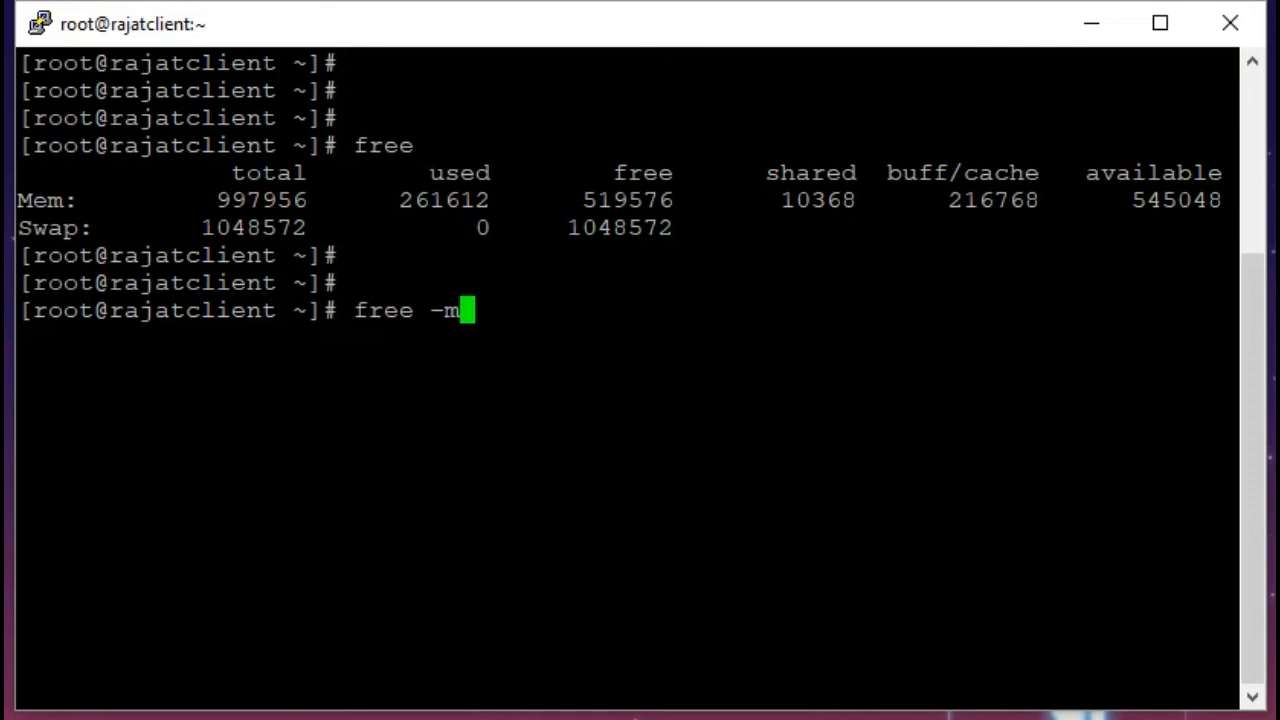
{"action": "key", "text": "Return"}
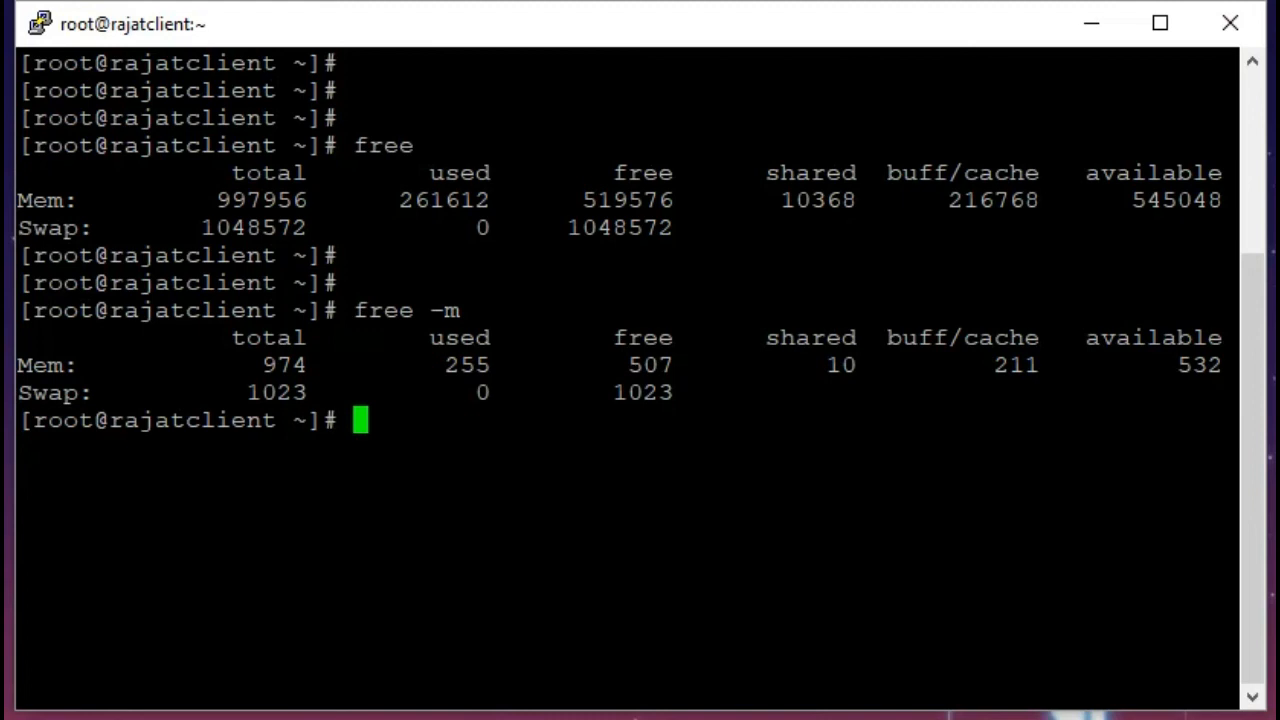
- Highlight the buff/cache value 211 in the free -m output
{"action": "double_click", "coordinate": [284, 364]}
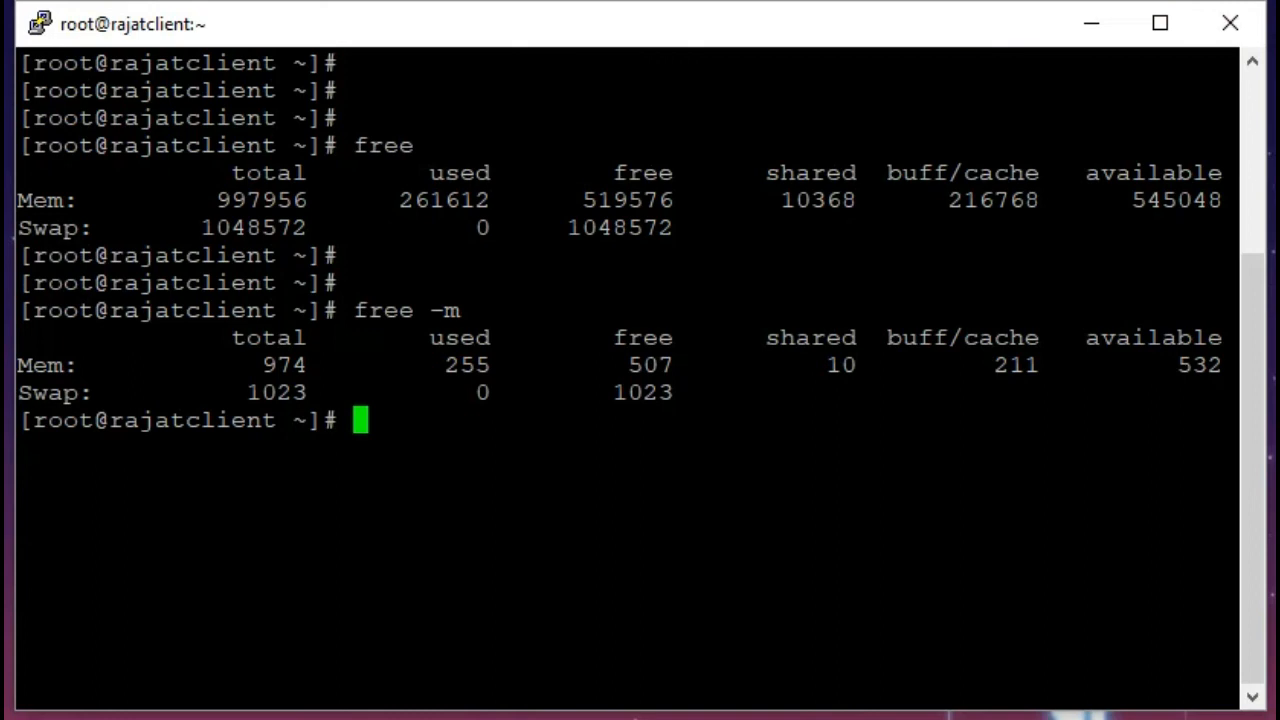
{"action": "double_click", "coordinate": [1016, 364]}
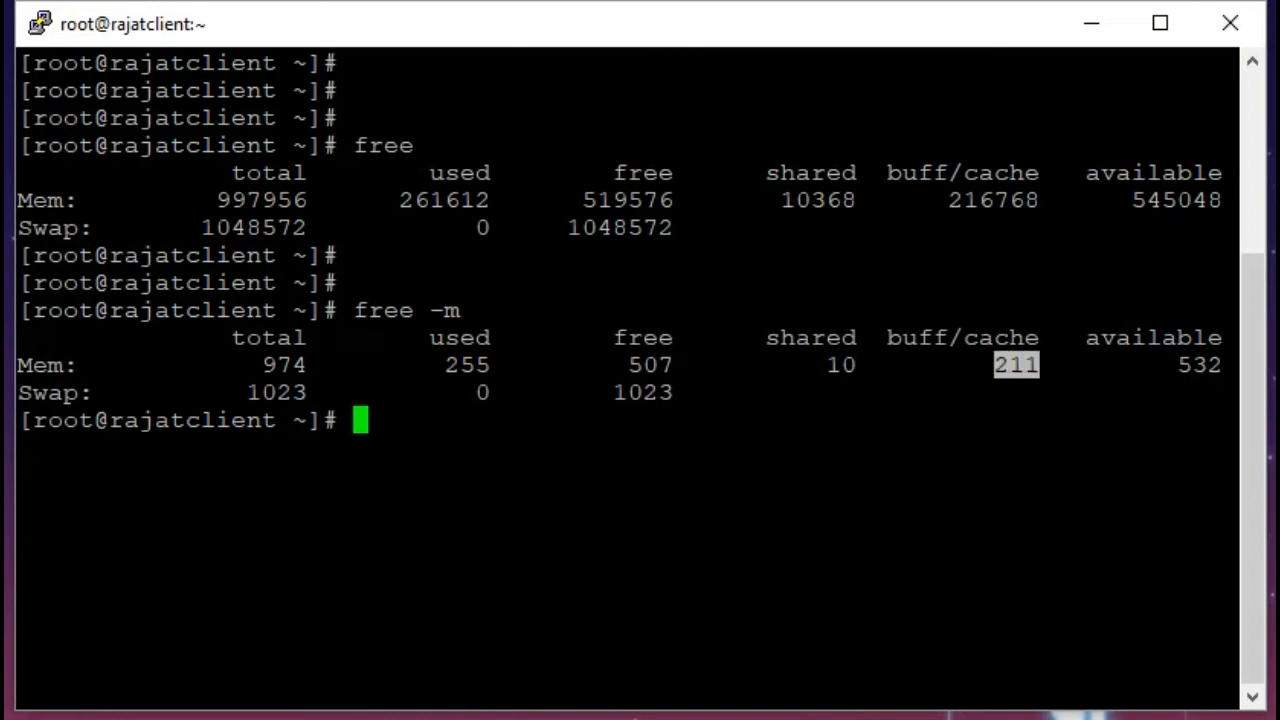